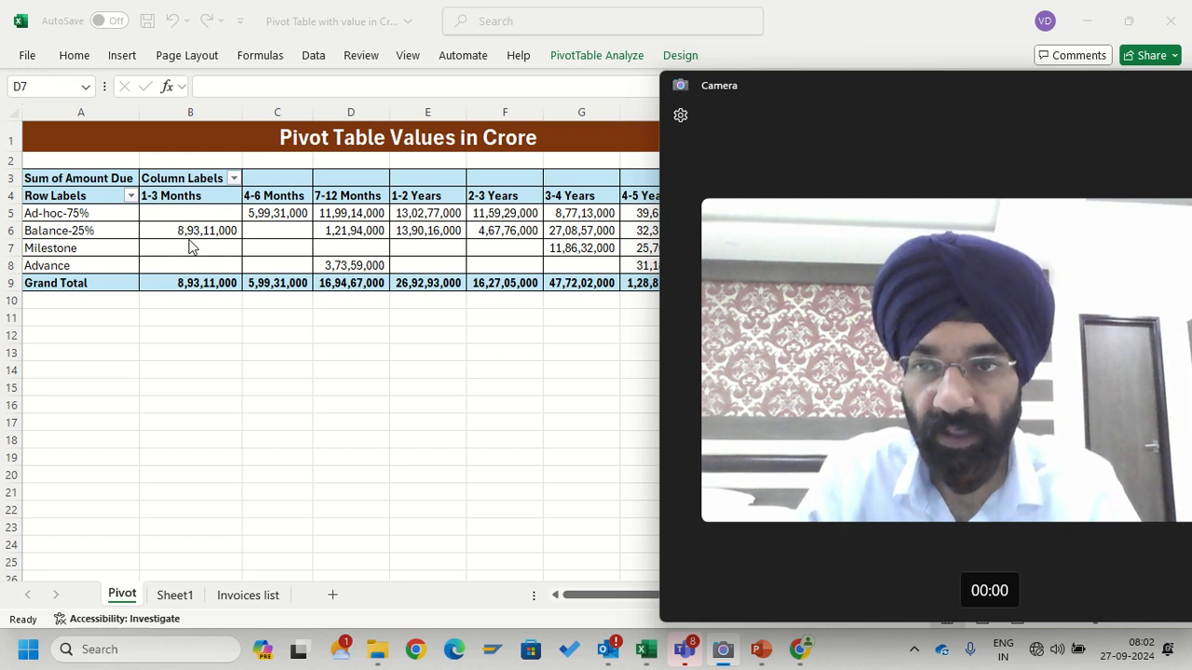
mouse_move(220, 246)
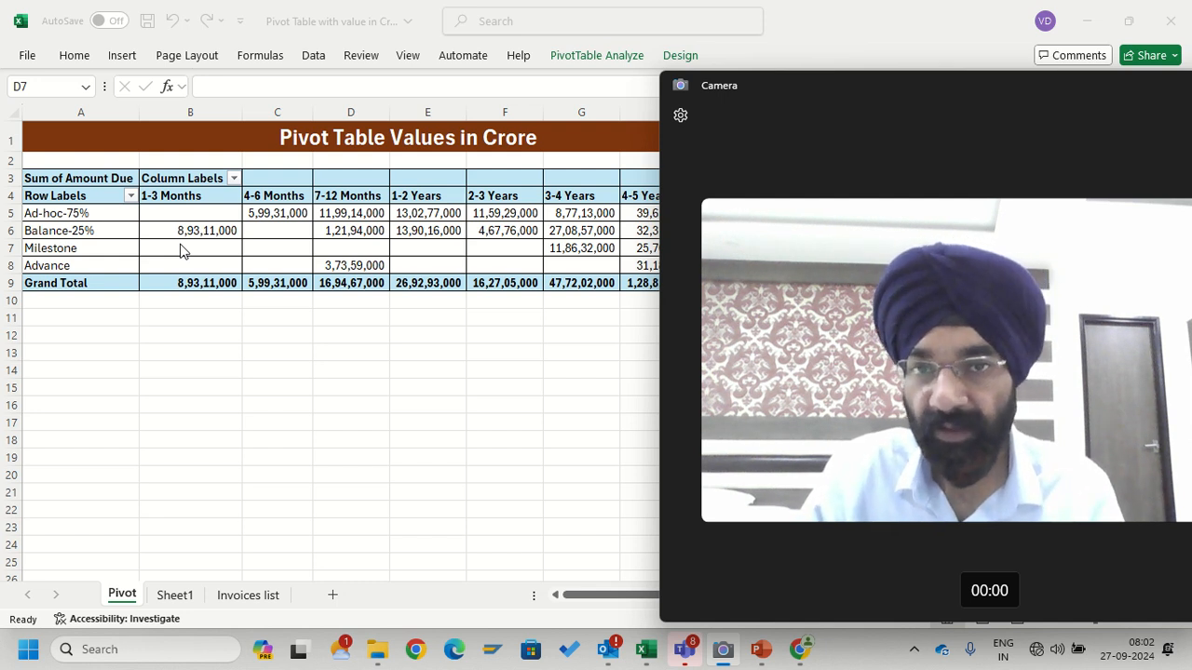
mouse_move(183, 462)
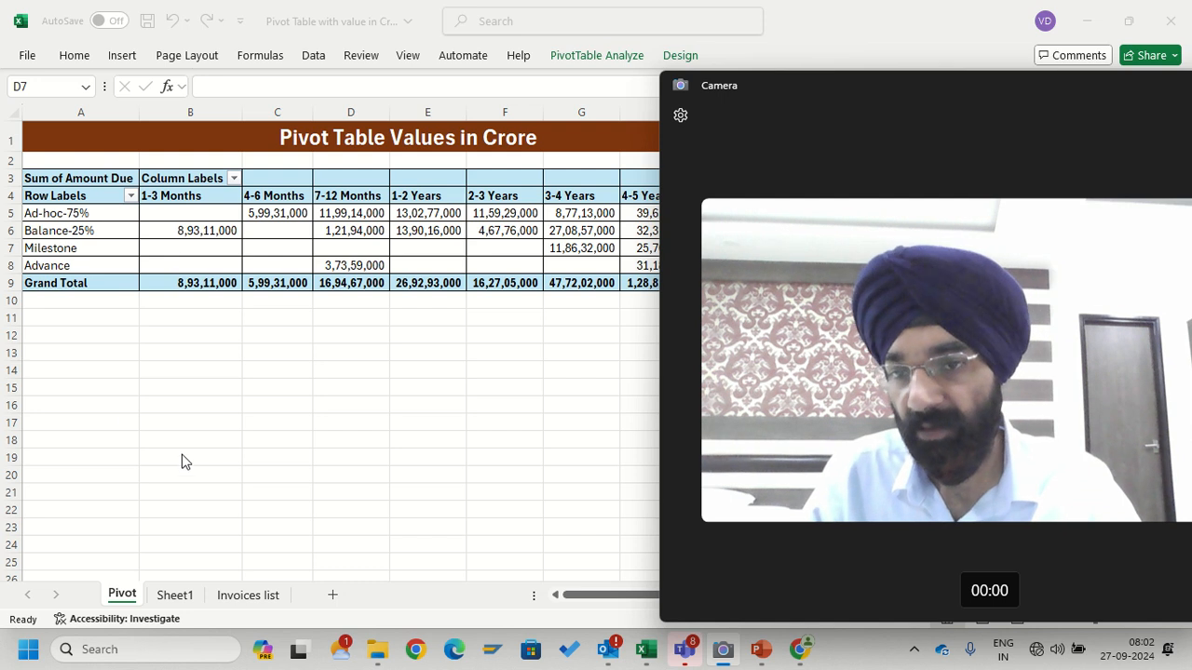
Check the Amount Due column on the Invoices list sheet, then select a cell in the pivot
left_click(246, 594)
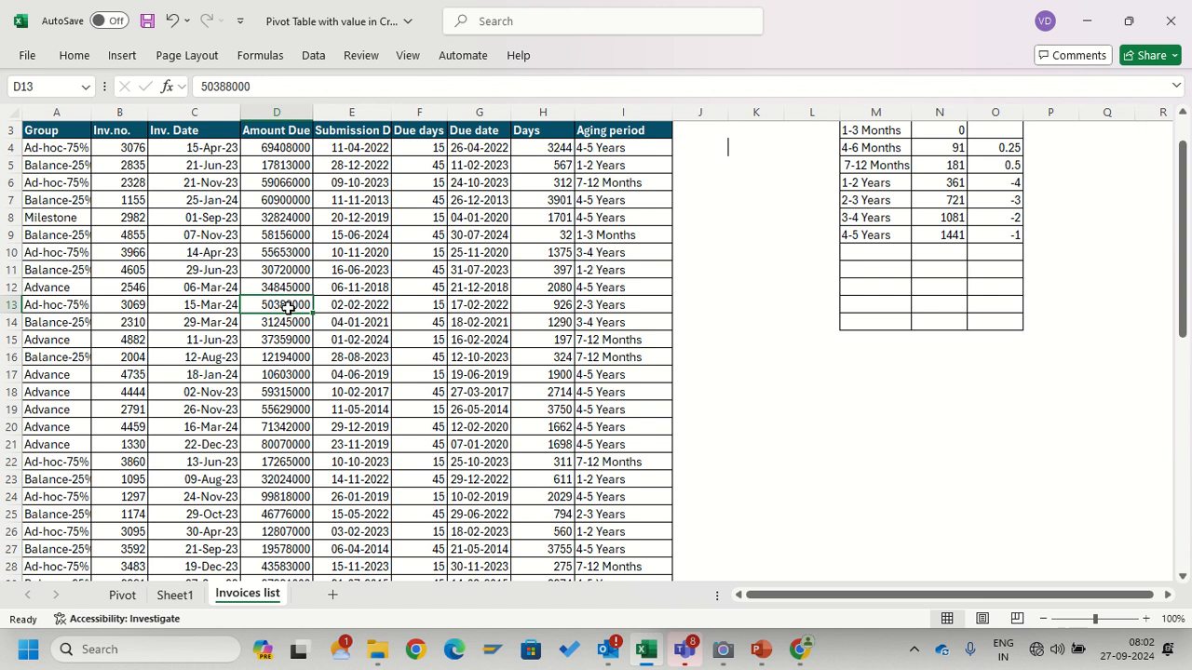
left_click(275, 131)
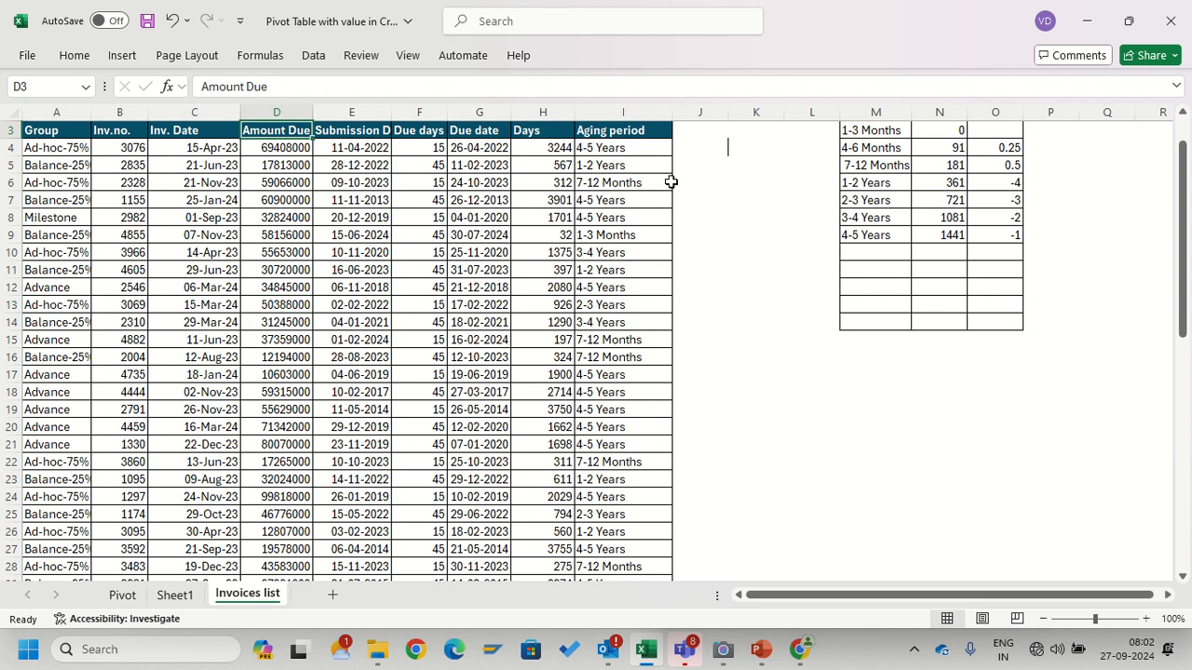
left_click(121, 594)
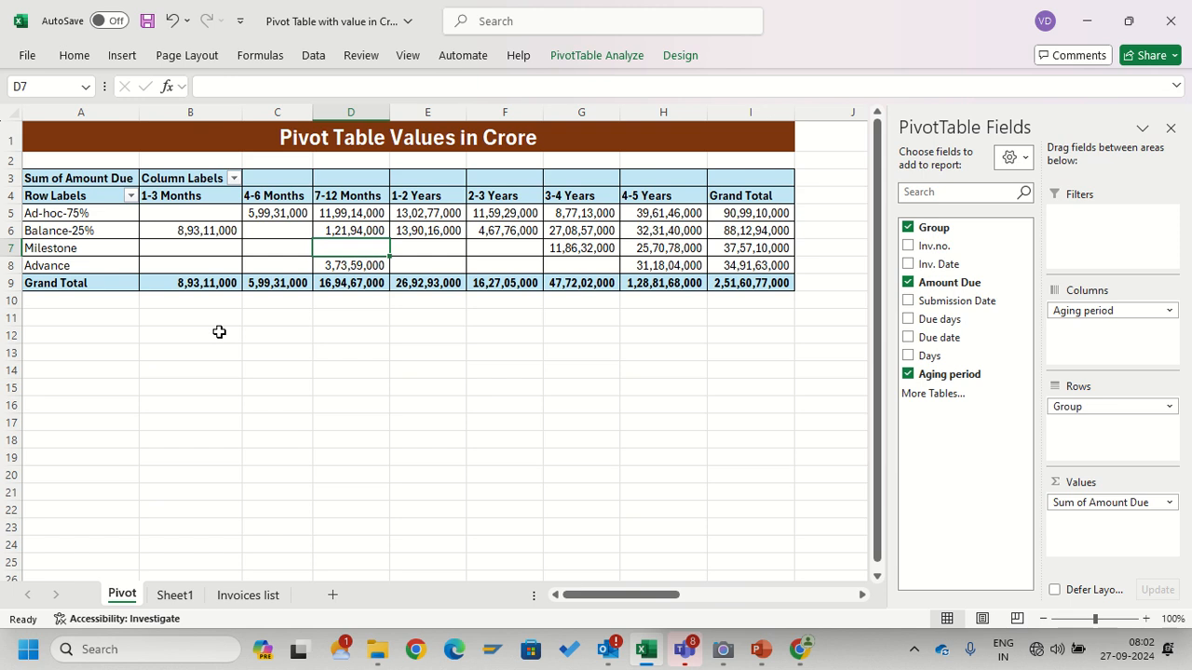
mouse_move(283, 219)
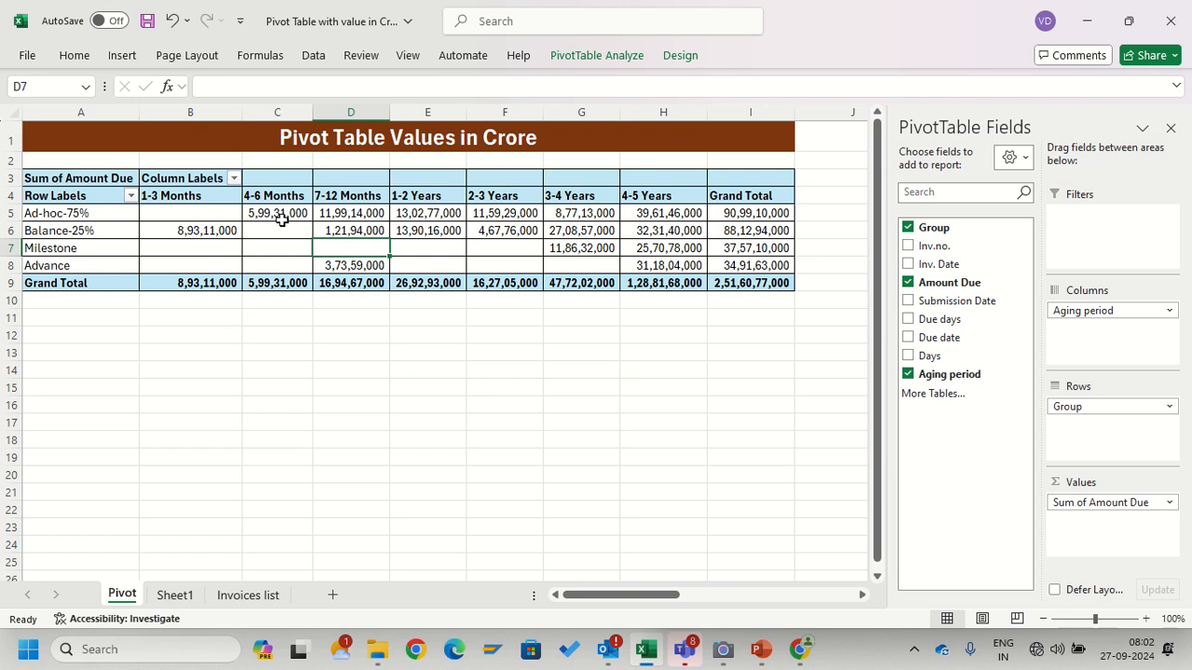
left_click(190, 248)
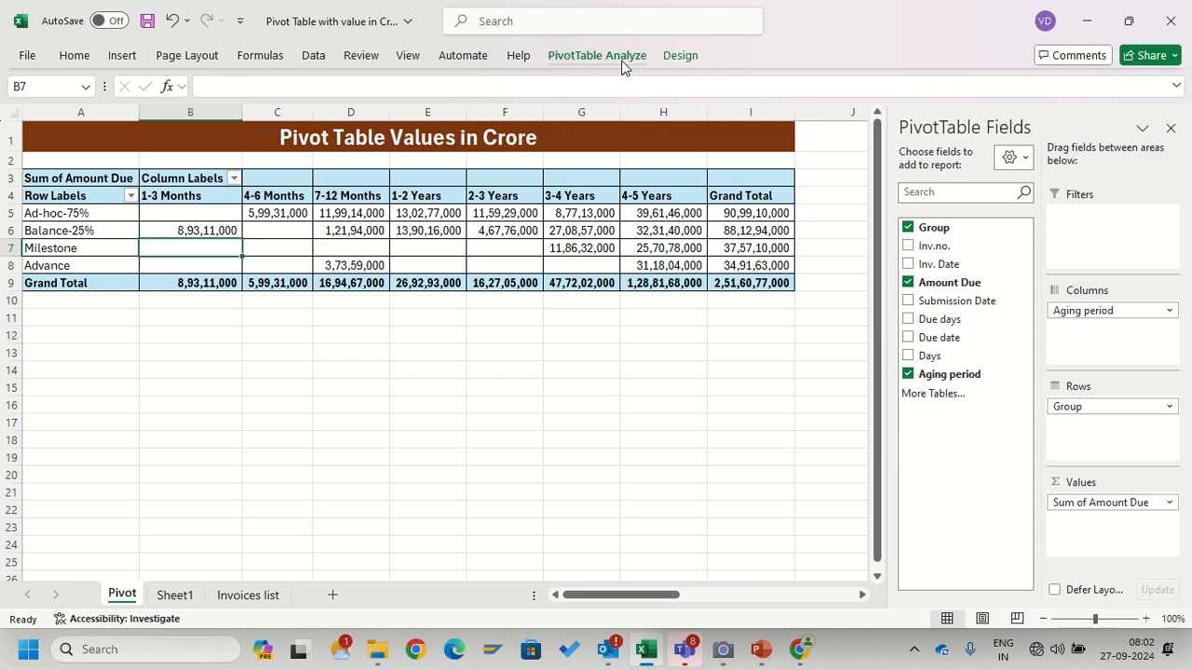
Create calculated field Amount Due in Crore with formula ='Amount Due'/10000000
left_click(596, 55)
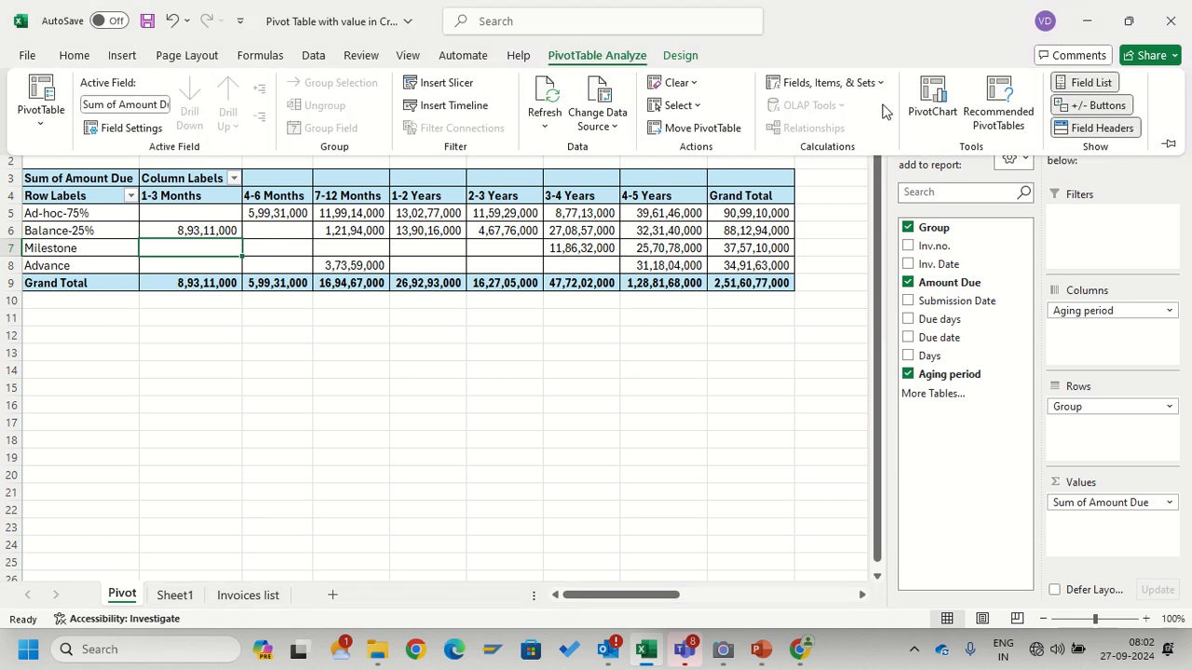
left_click(823, 82)
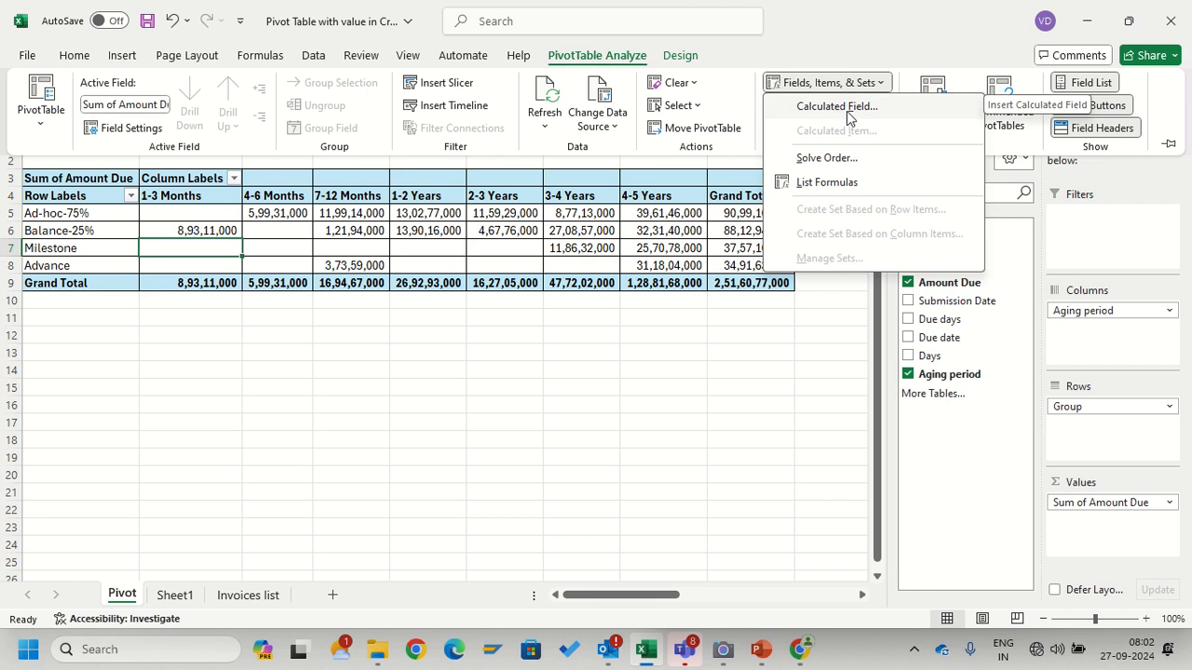
left_click(834, 106)
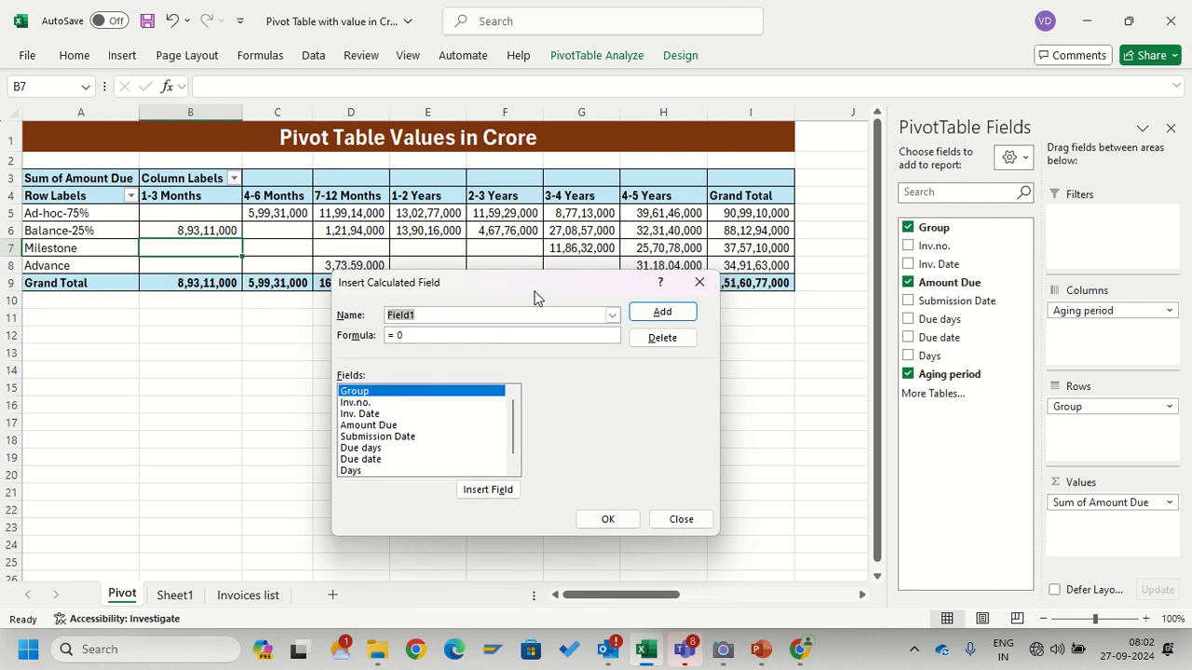
type("Amount Due in Crore")
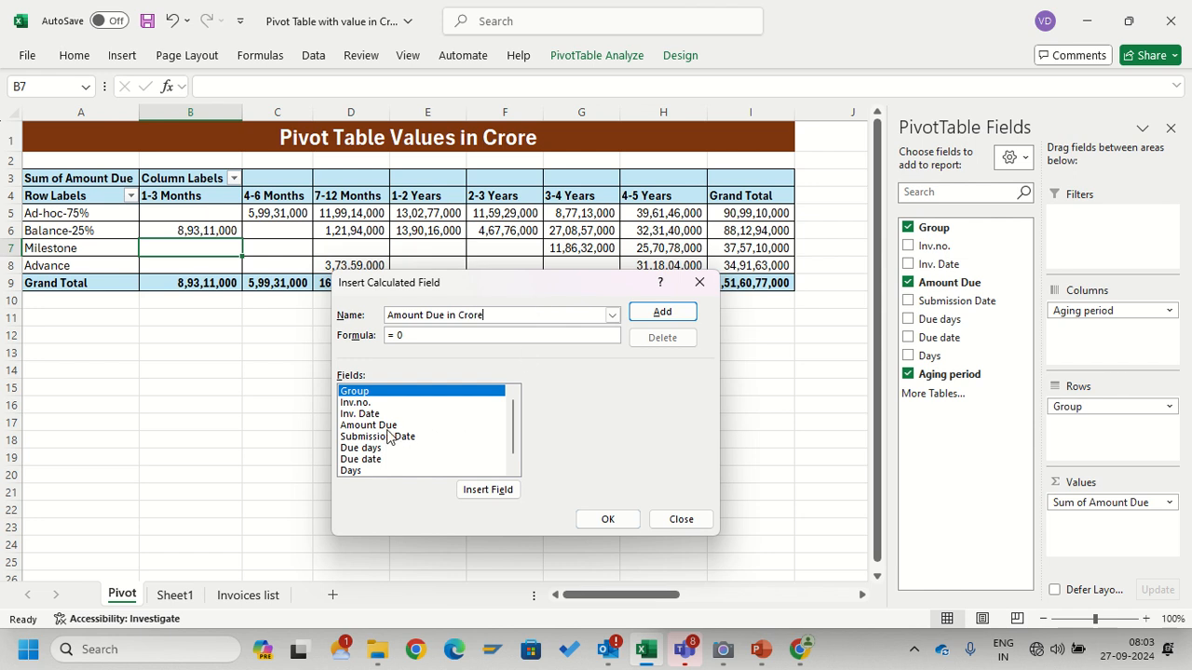
double_click(369, 425)
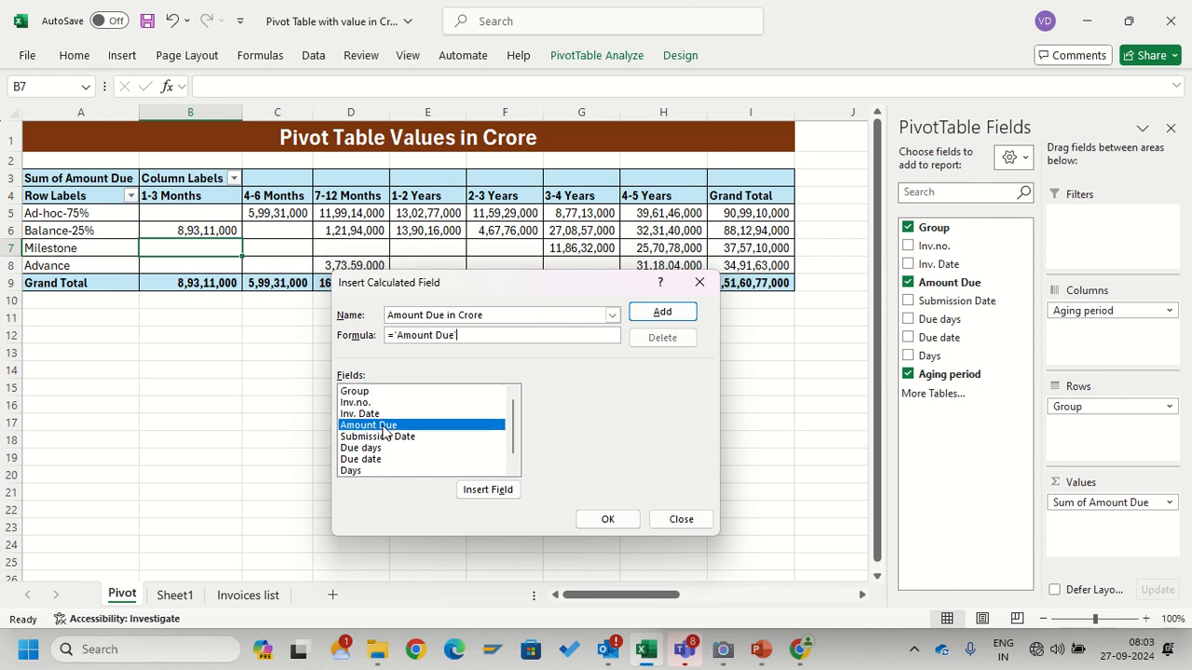
type("/")
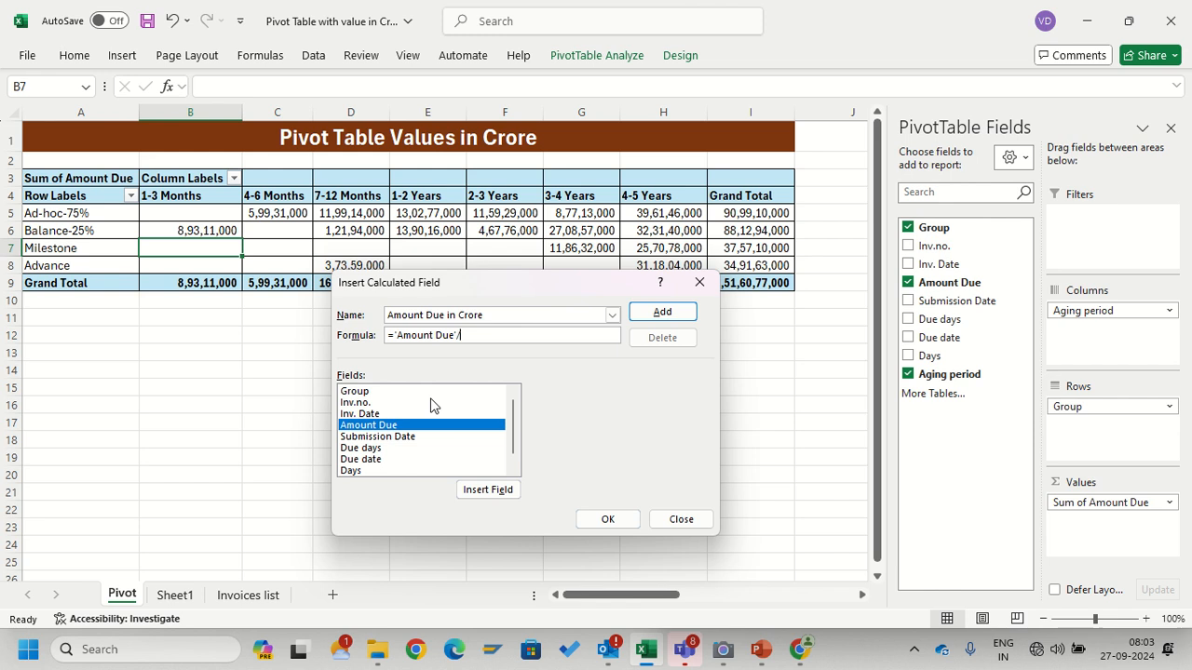
type("10000000")
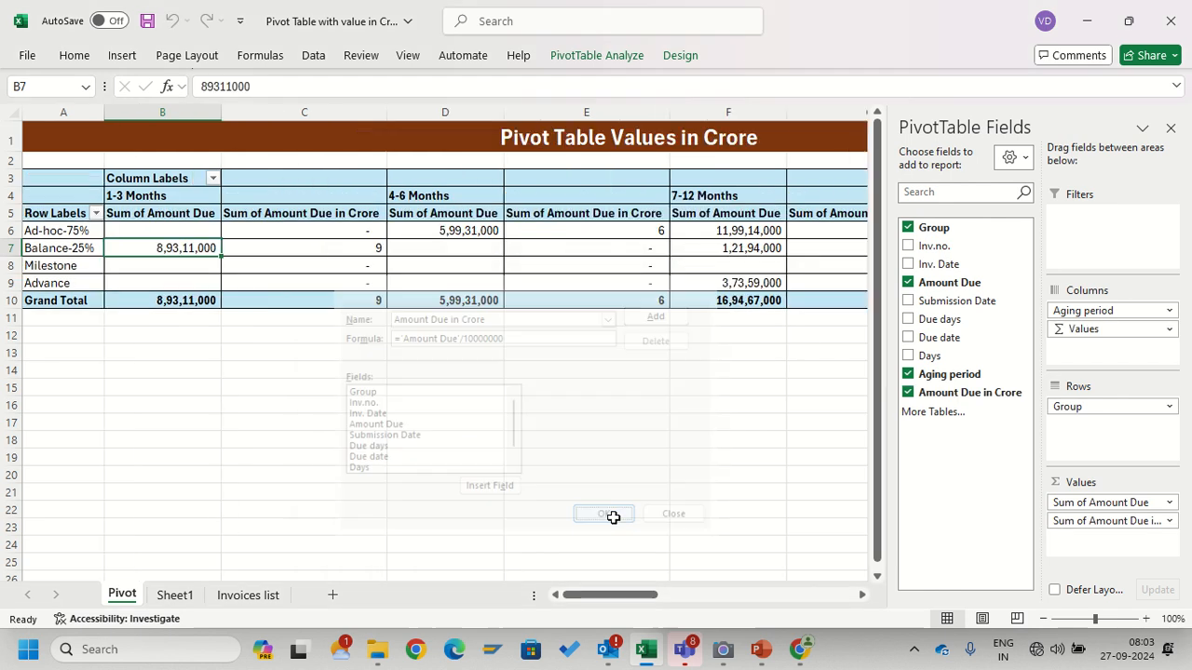
Confirm the calculated field and format the crore values with two decimals (grand total 251.61)
left_click(603, 514)
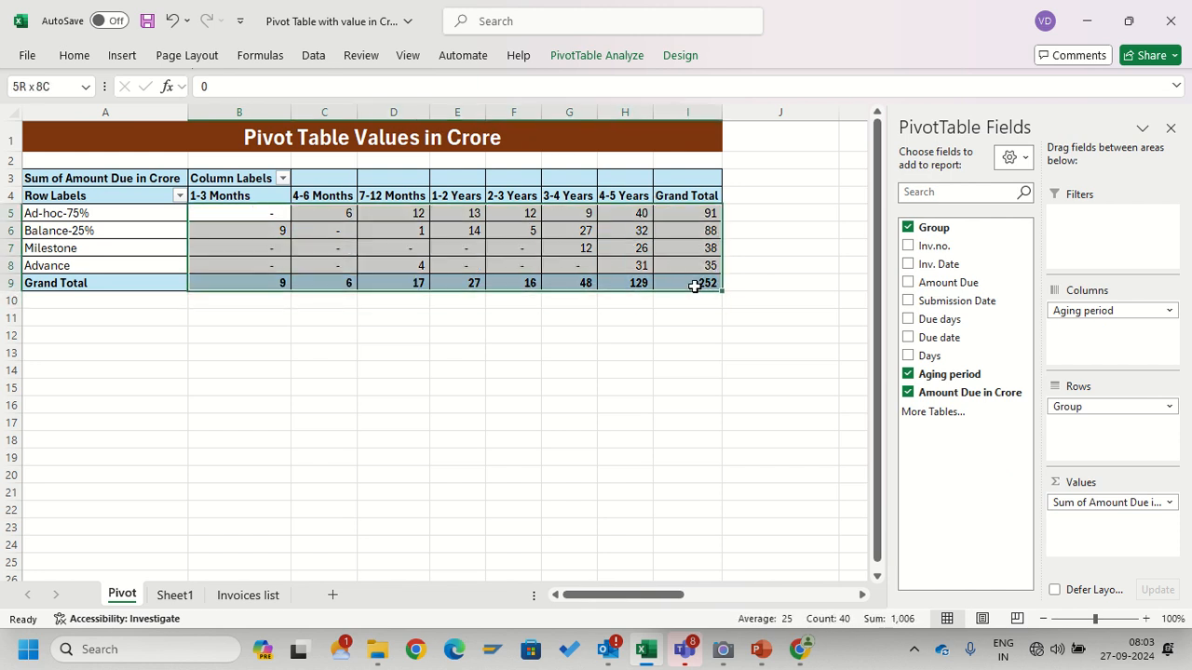
left_click(75, 56)
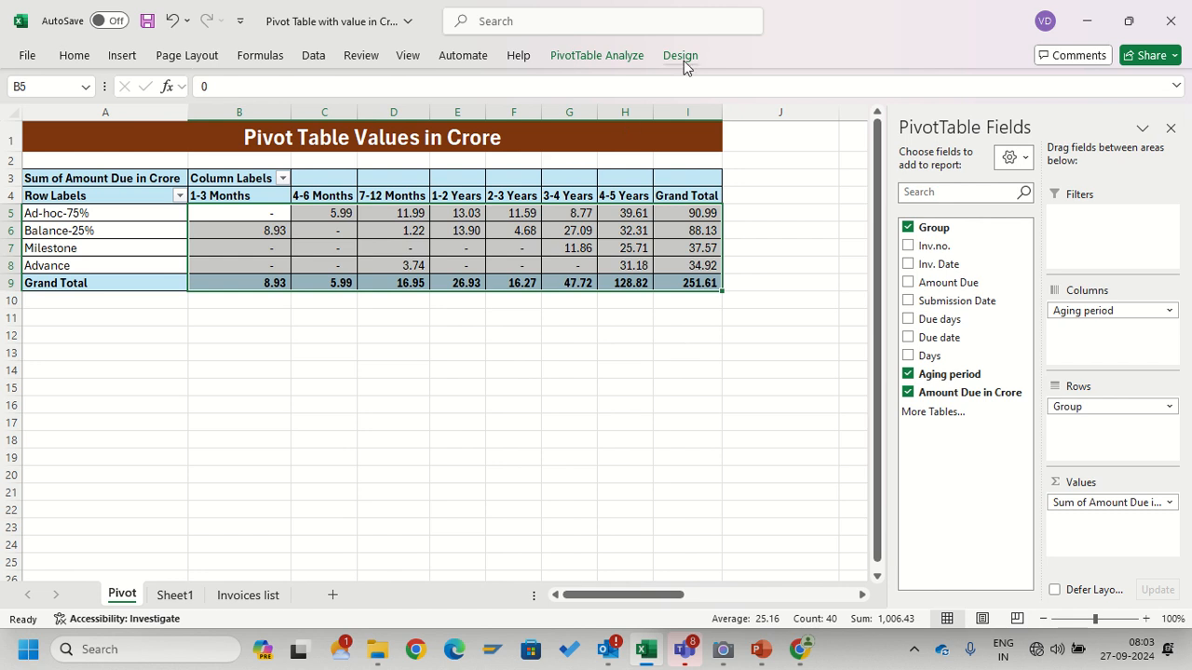
Show the pivot in tabular form with Group and Aging period headings, inspecting the 1.22 value
left_click(138, 102)
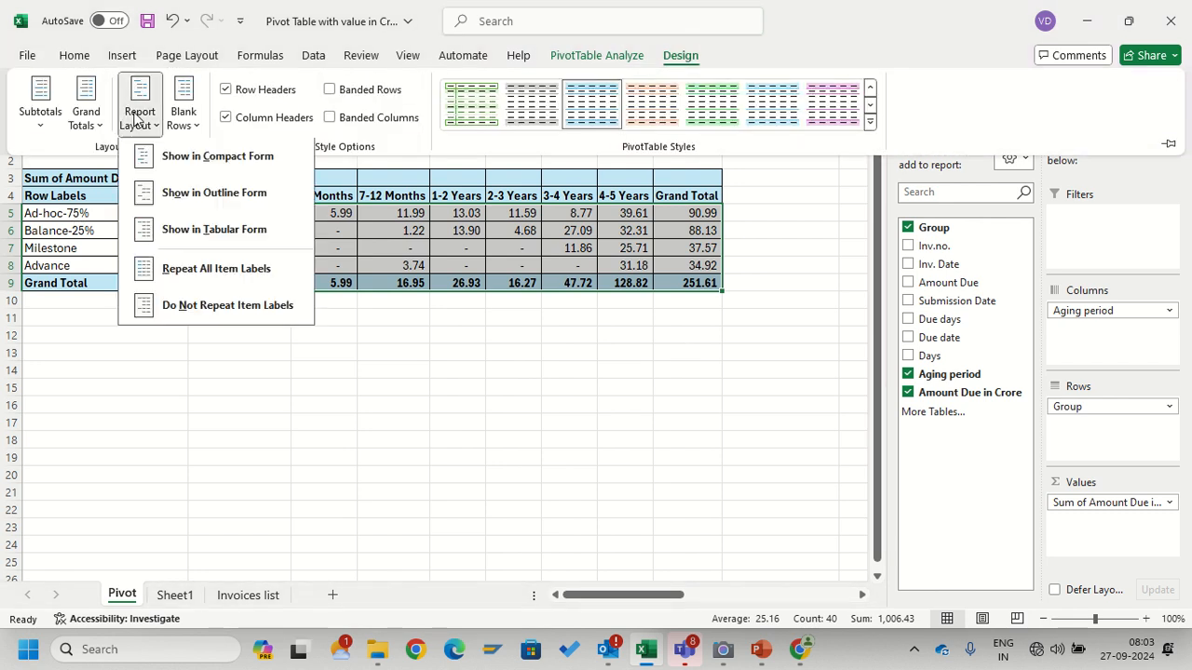
left_click(213, 229)
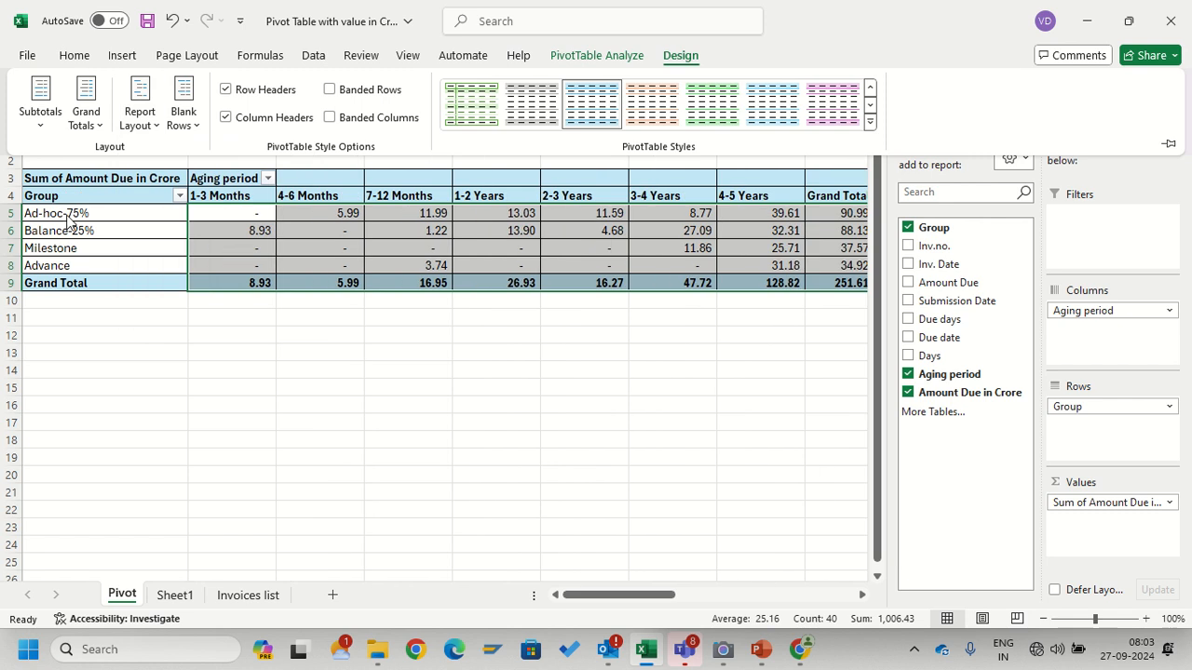
mouse_move(326, 259)
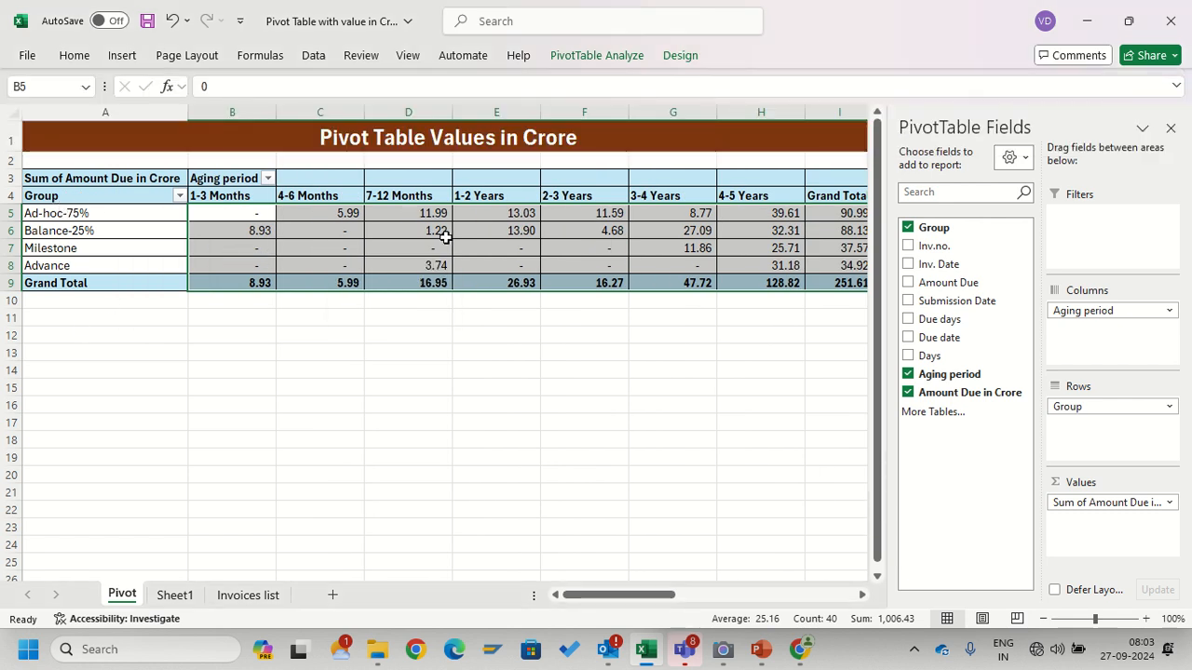
left_click(408, 231)
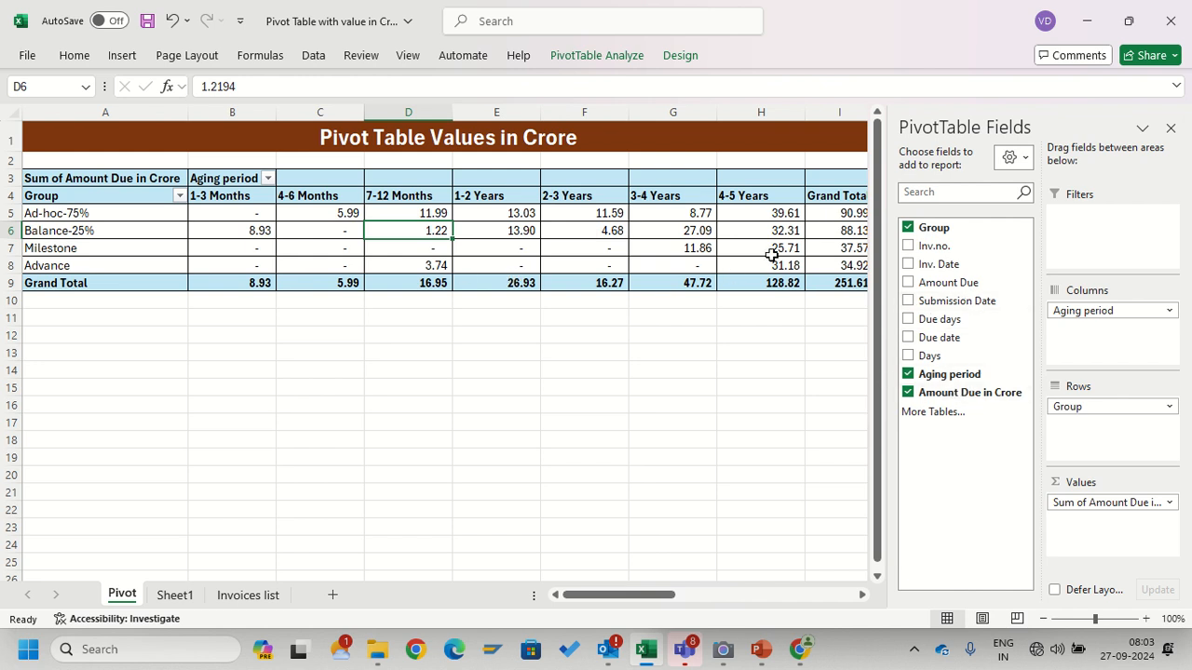
mouse_move(780, 253)
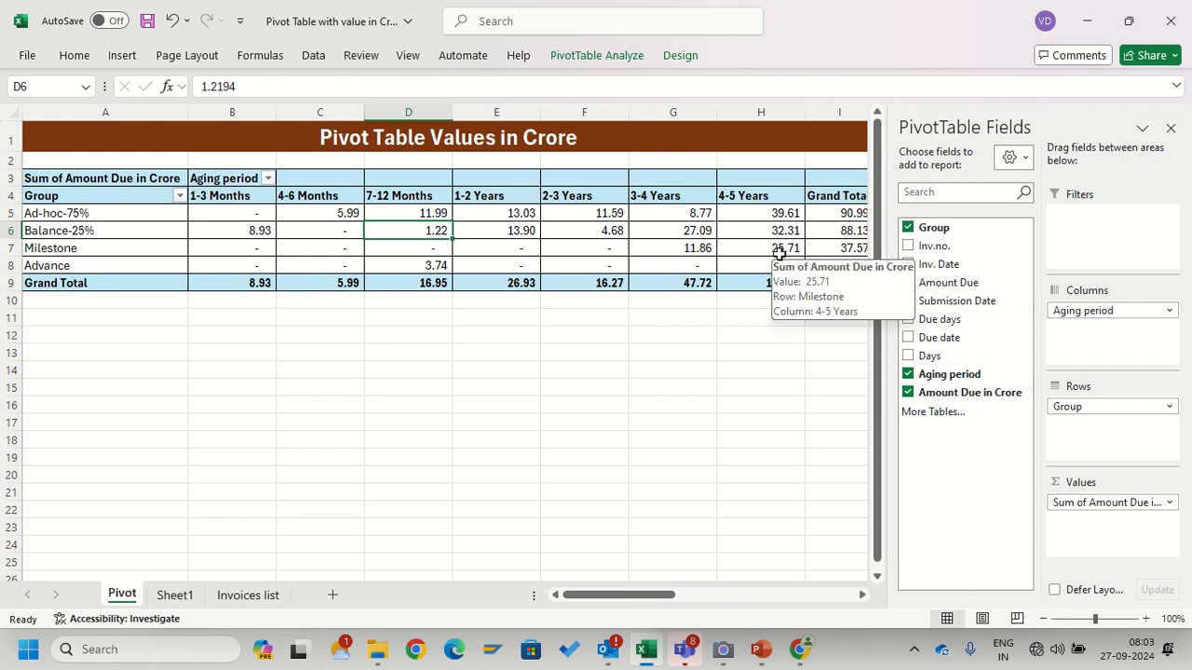